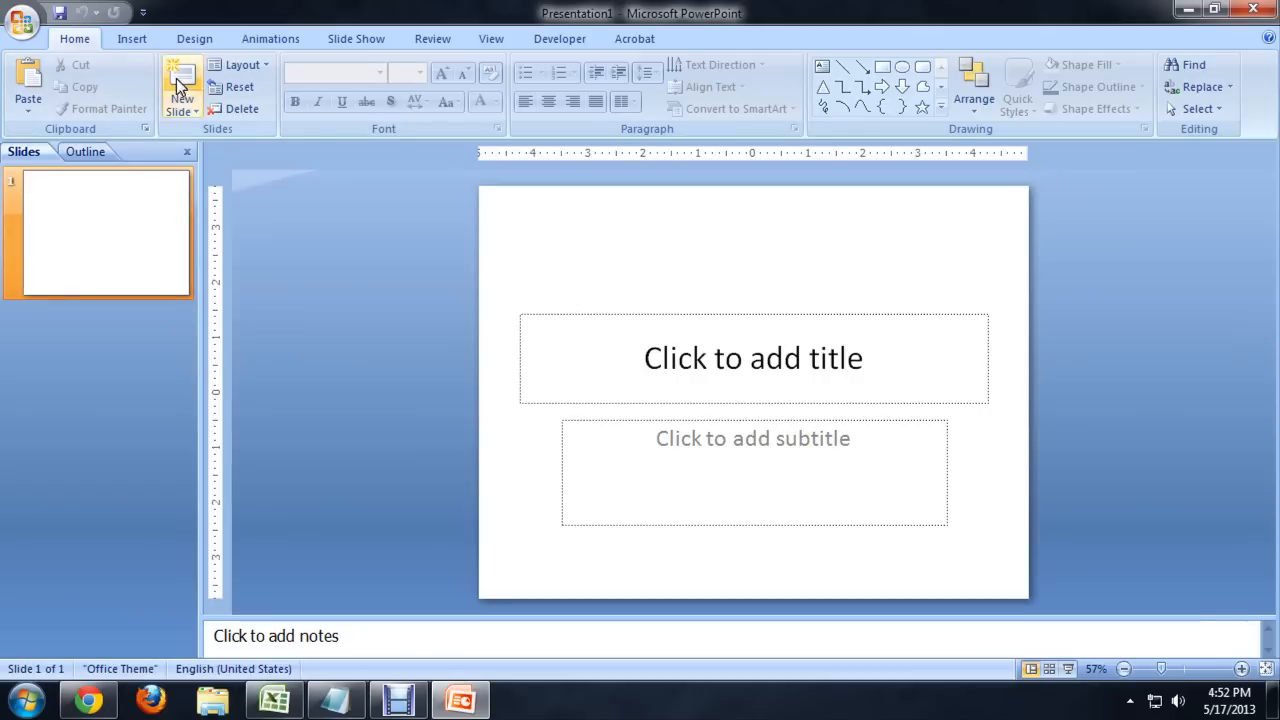
- Show the WordArt style gallery from the Insert ribbon
click(132, 38)
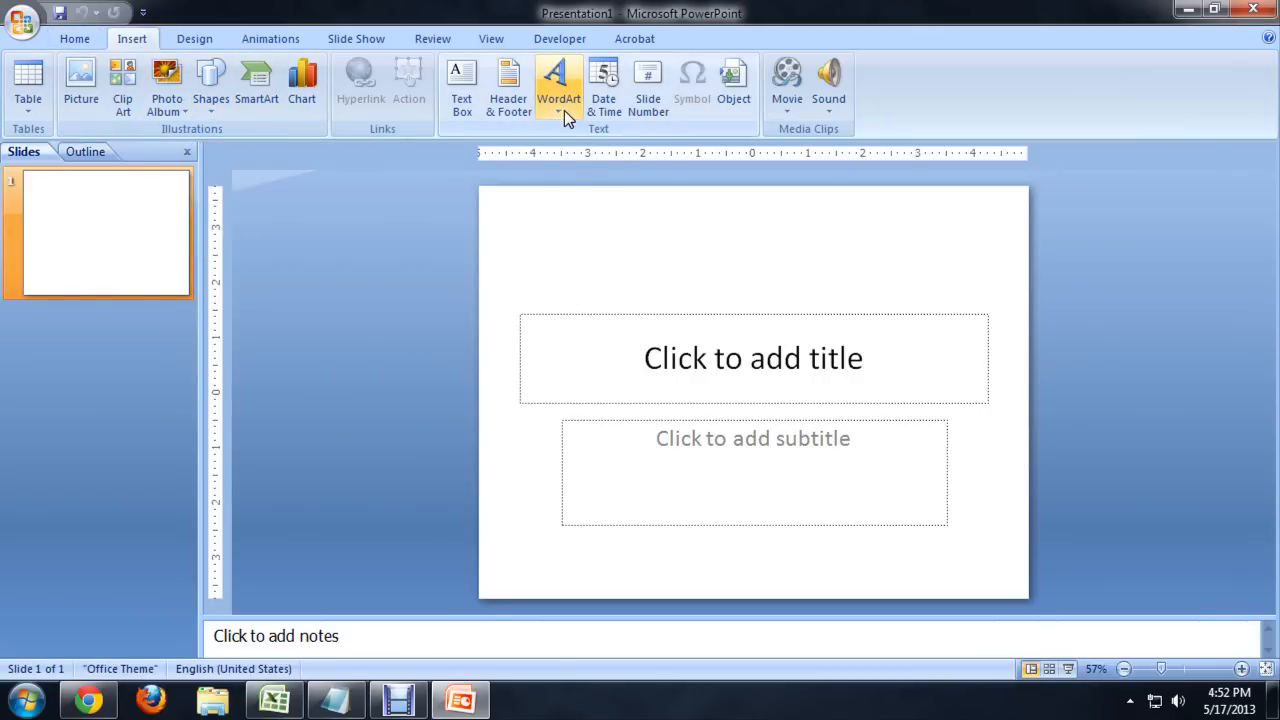
click(558, 80)
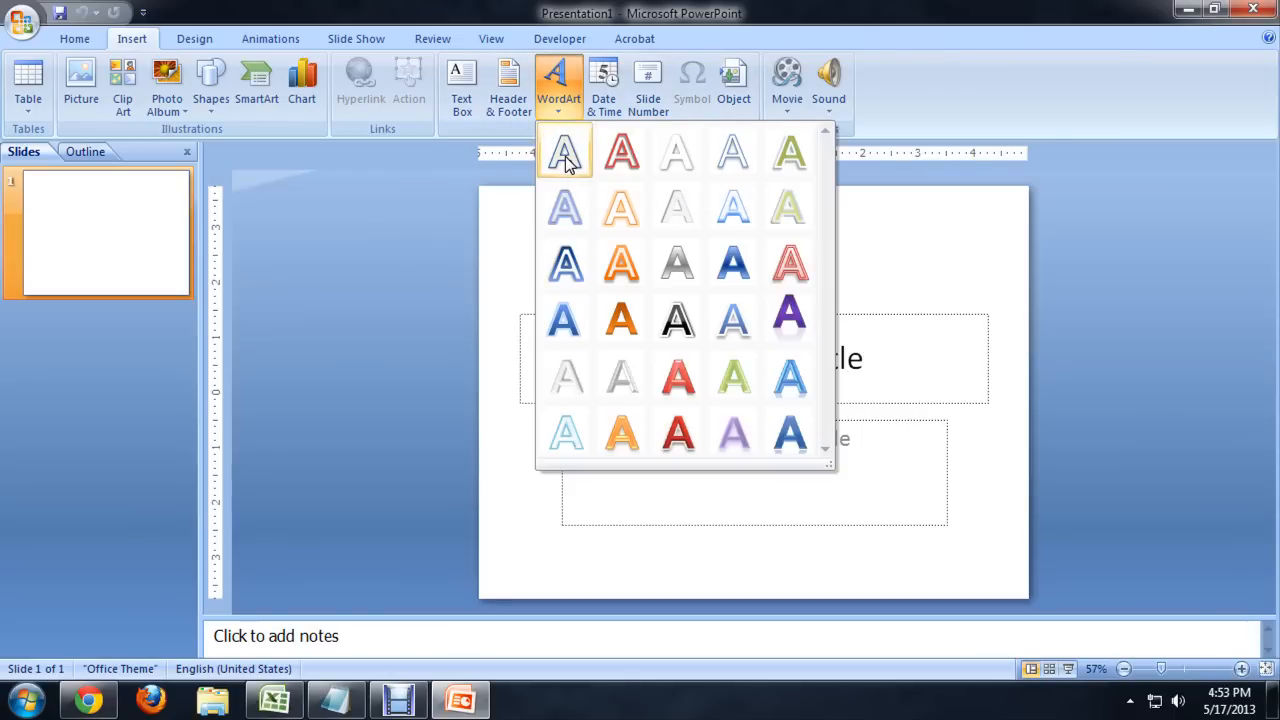
- Insert first-style WordArt reading 'Sample Text' and move it to the slide top
click(564, 152)
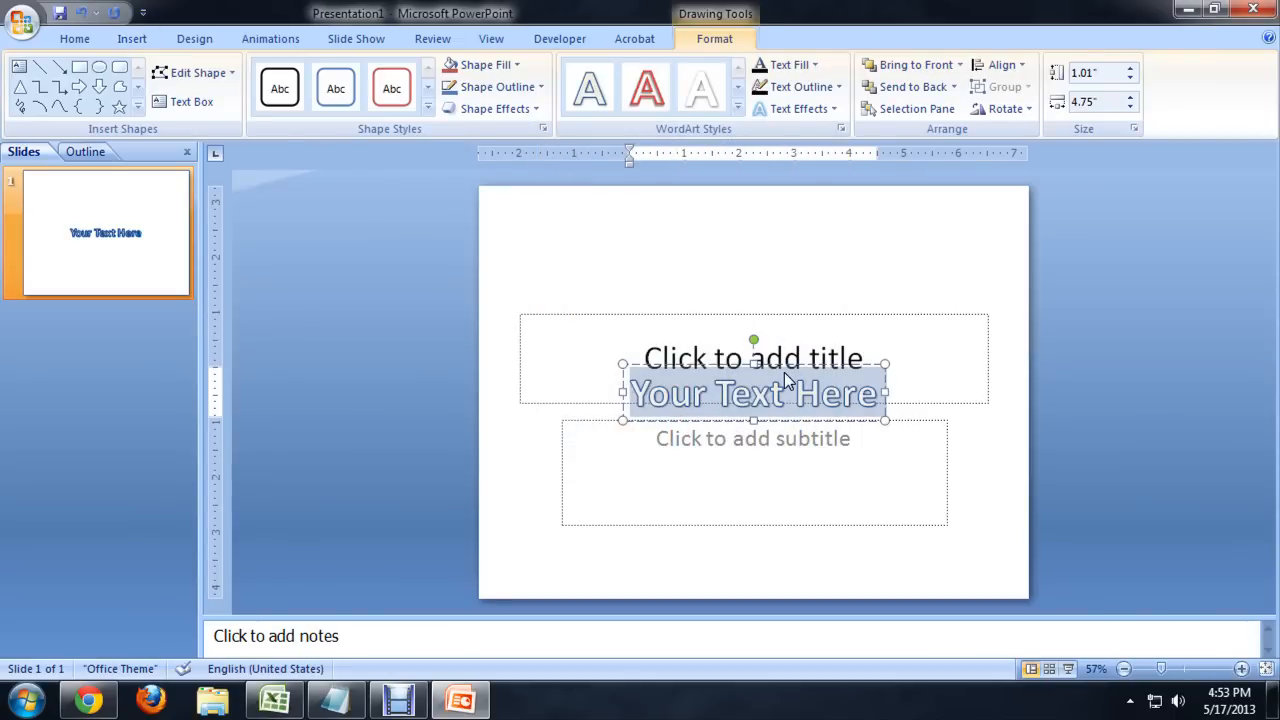
text(Sample Text)
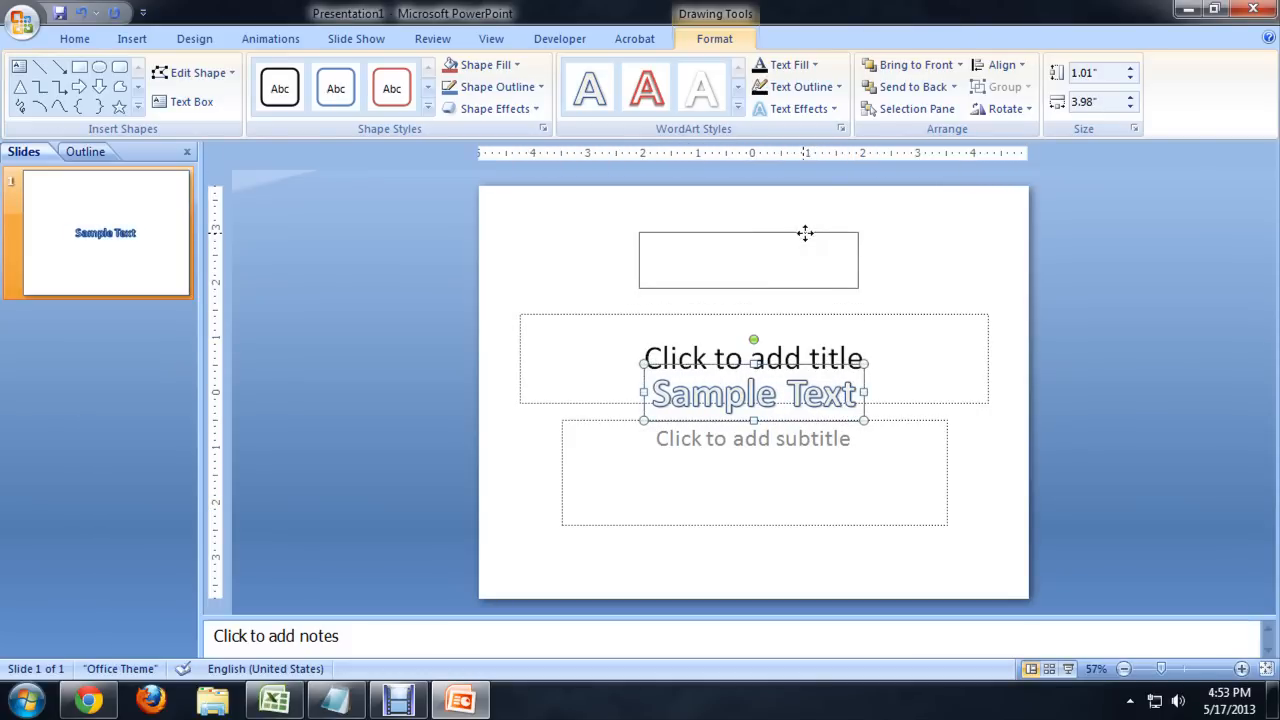
drag(752, 392, 748, 260)
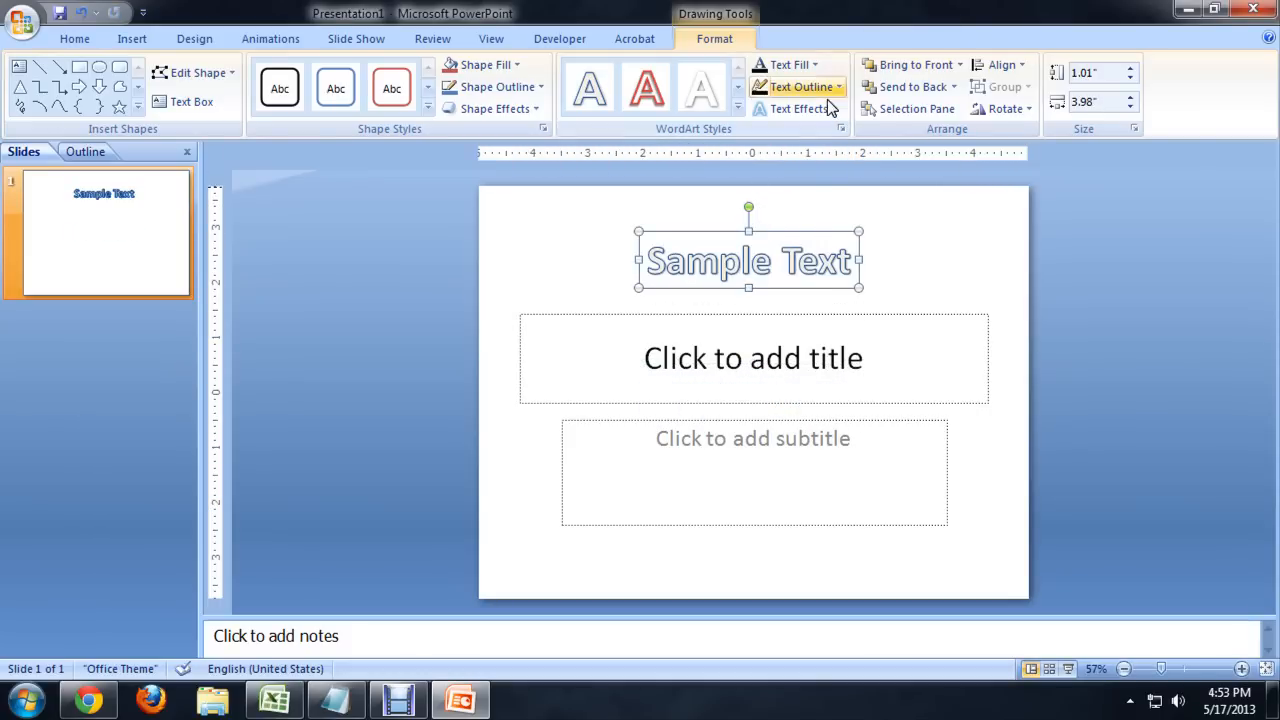
- Browse the Text Effects menu down to the Transform warp gallery for the WordArt
click(800, 108)
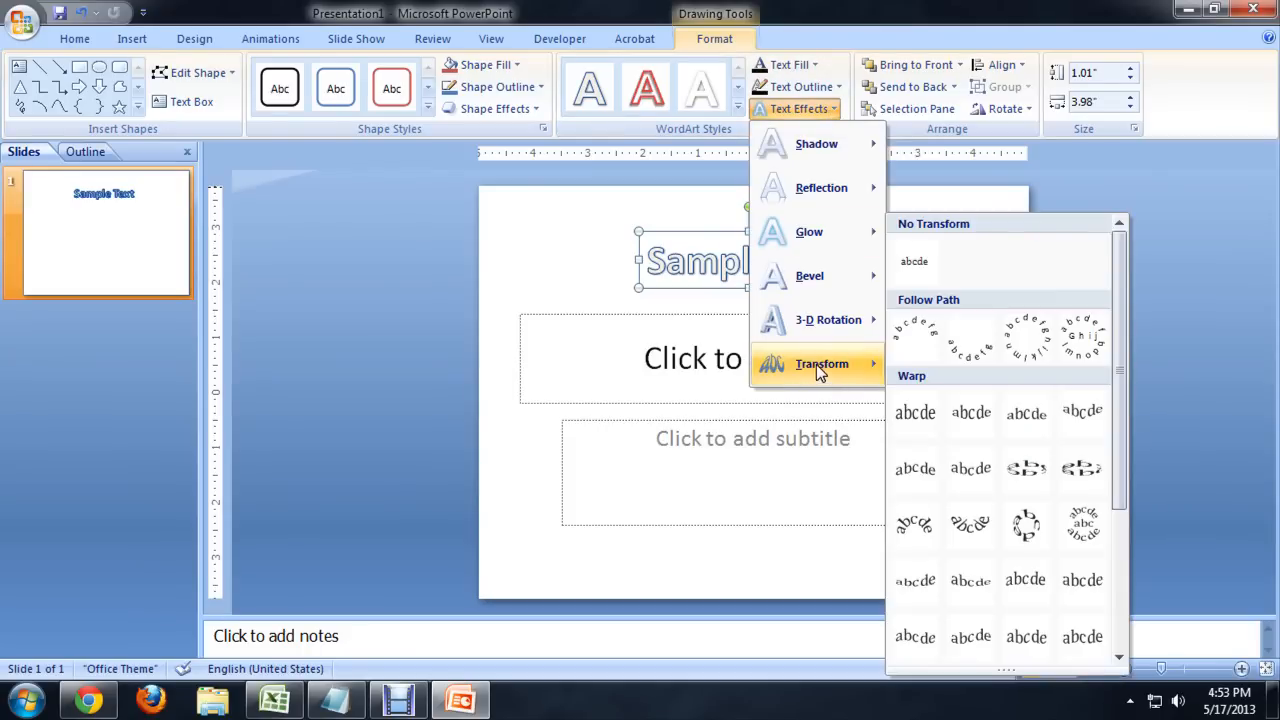
scroll(down, 3)
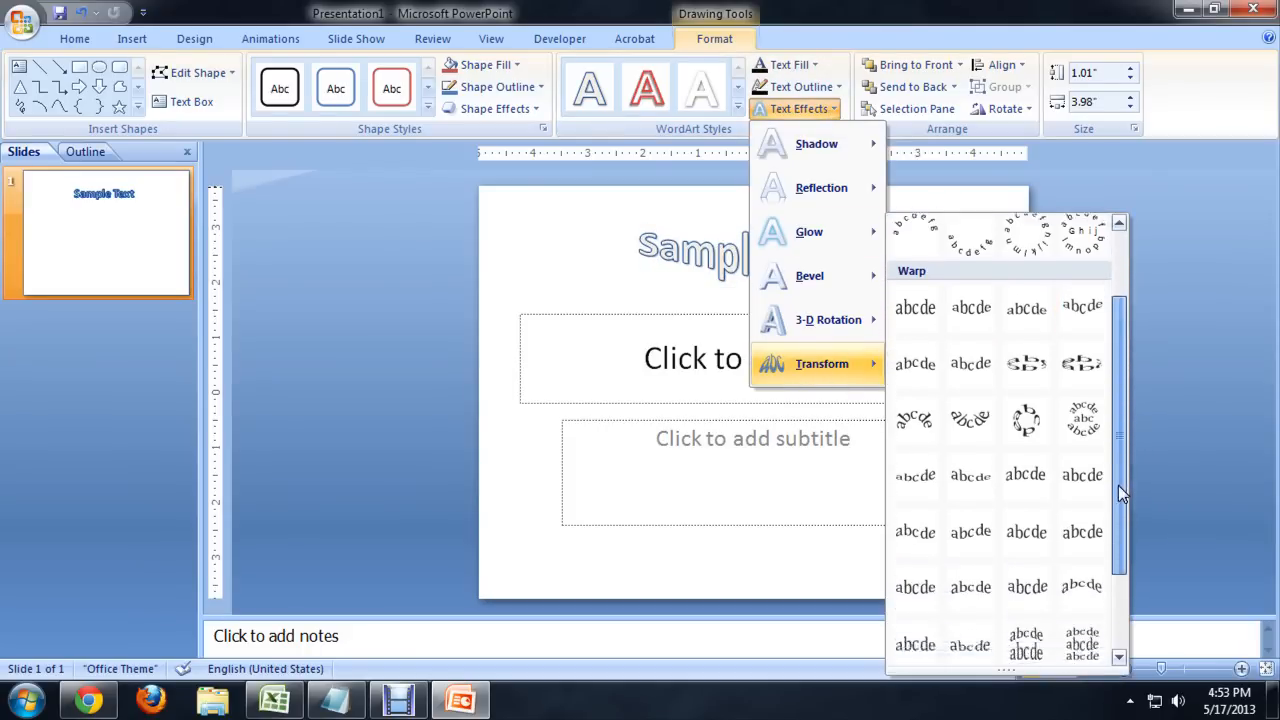
scroll(down, 3)
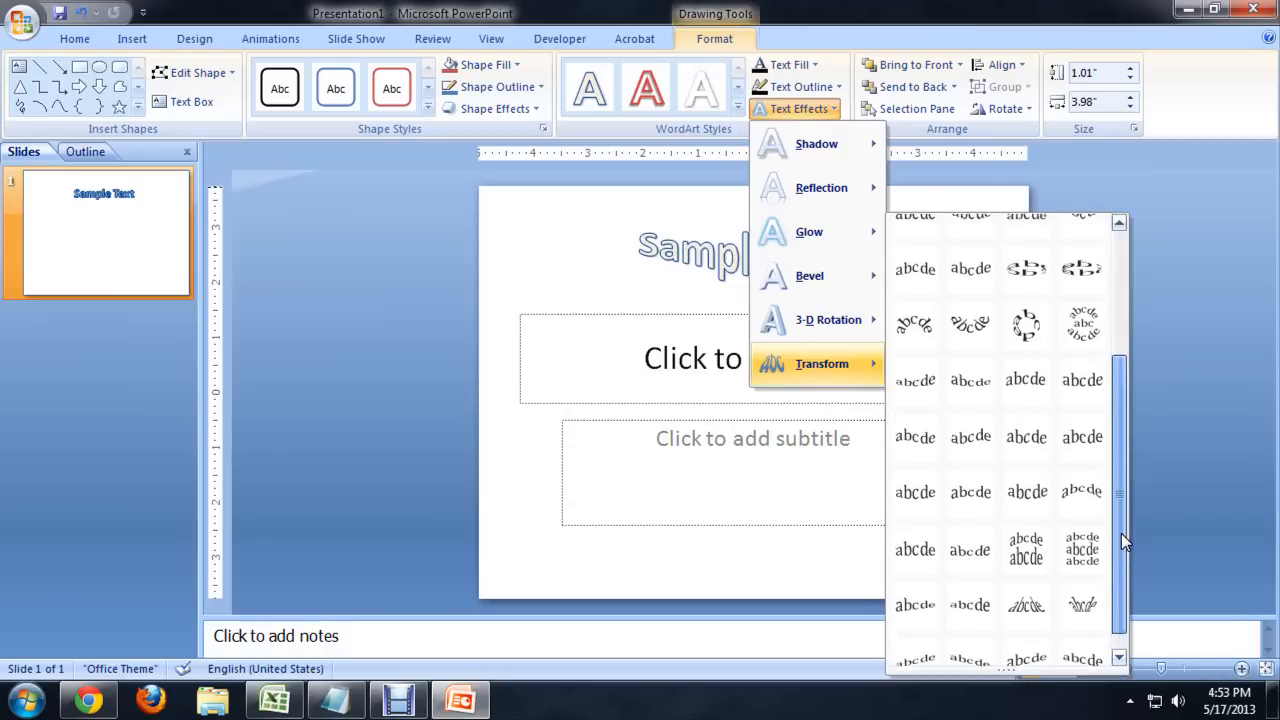
scroll(down, 3)
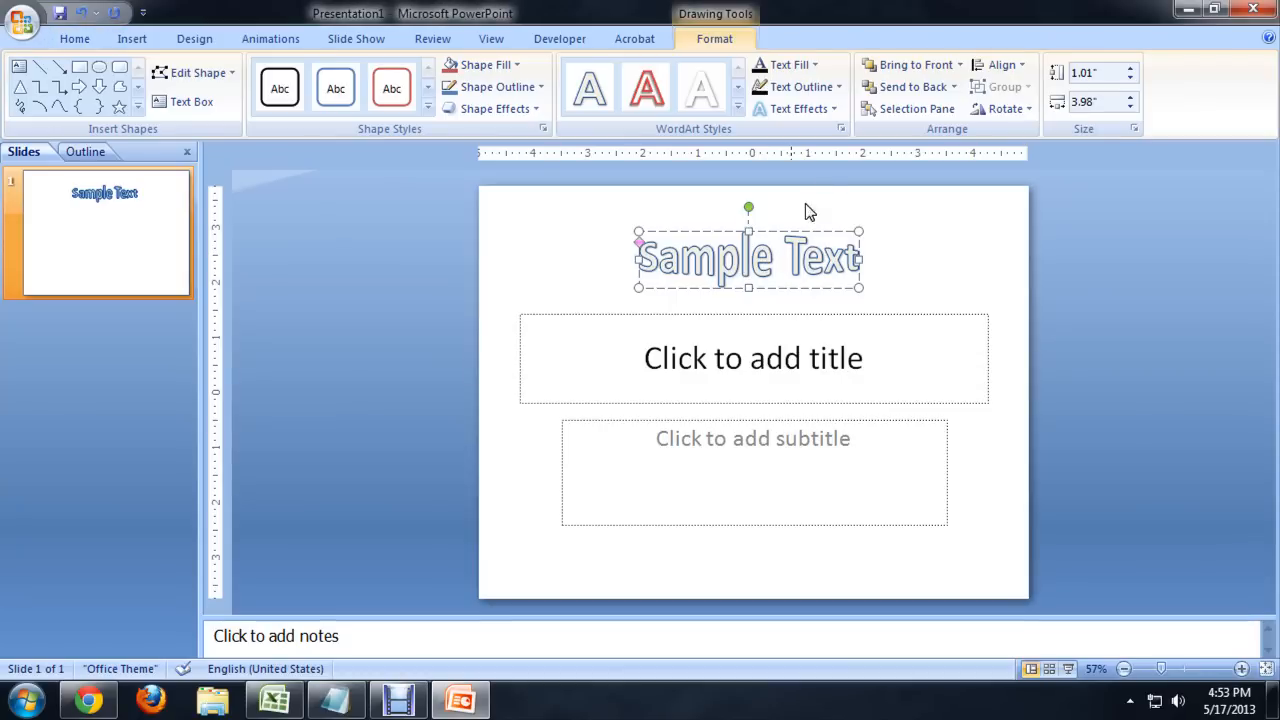
click(796, 108)
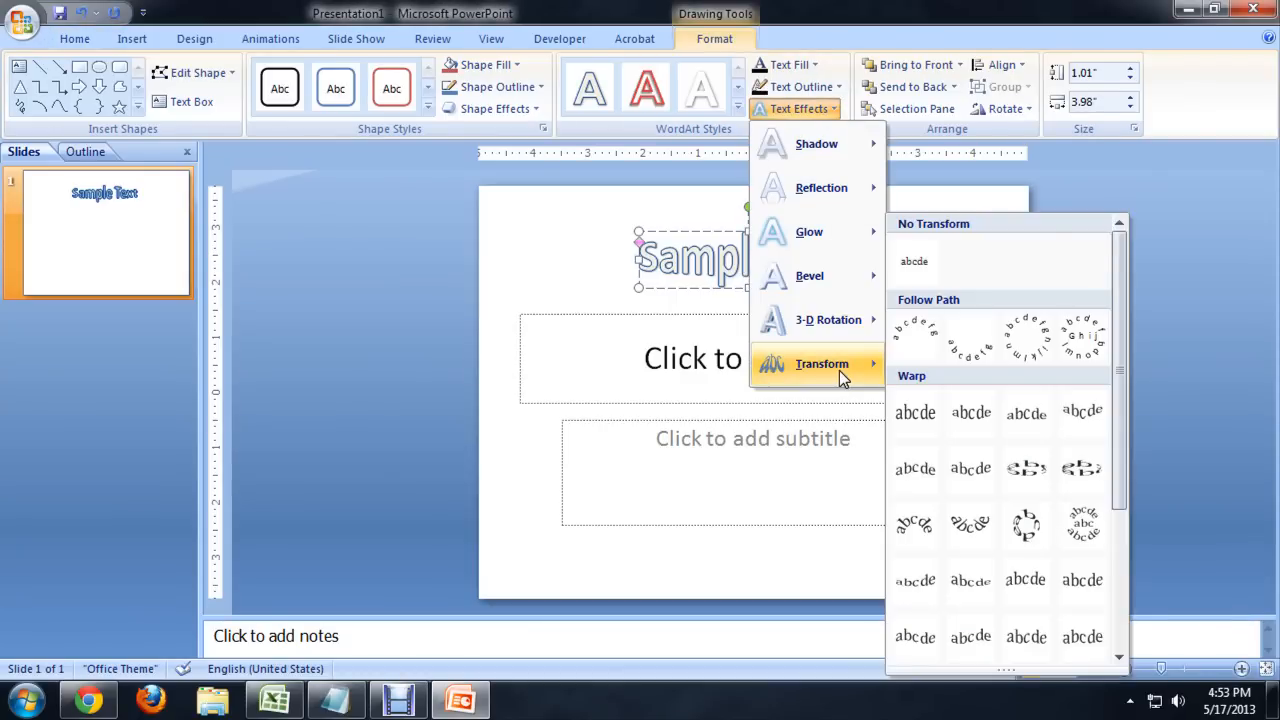